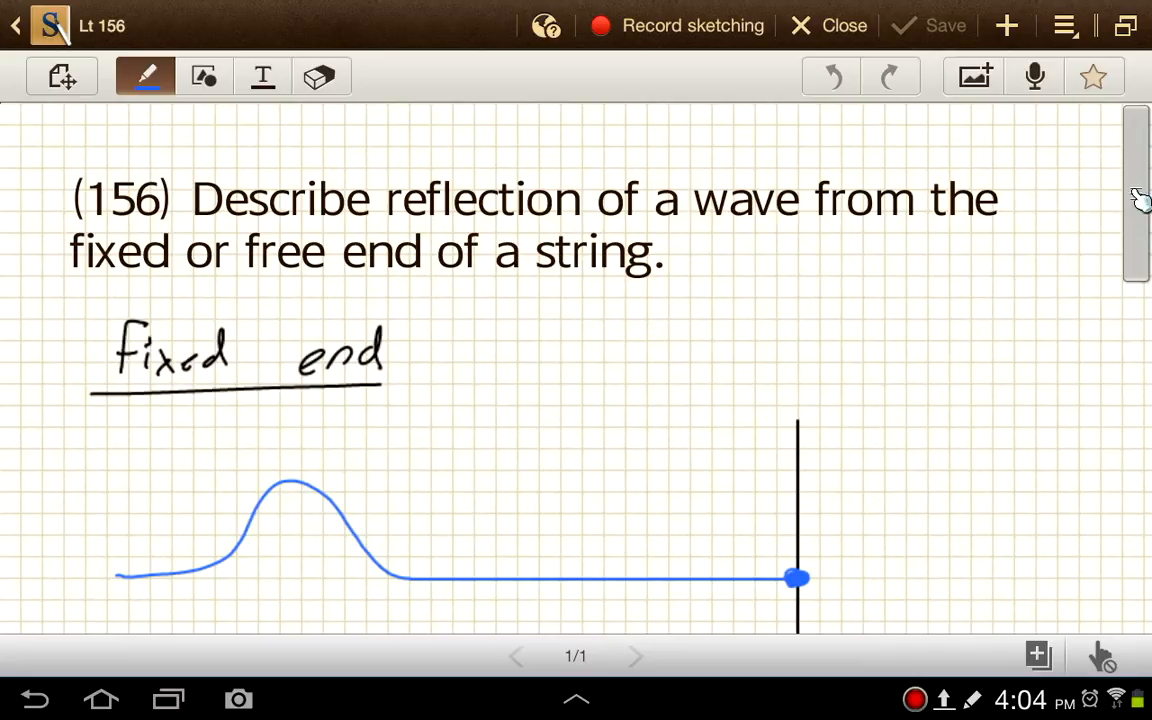
# Switch the pen to orange-red ink for the pulse advancing toward the wall.
pyautogui.scroll(-3)
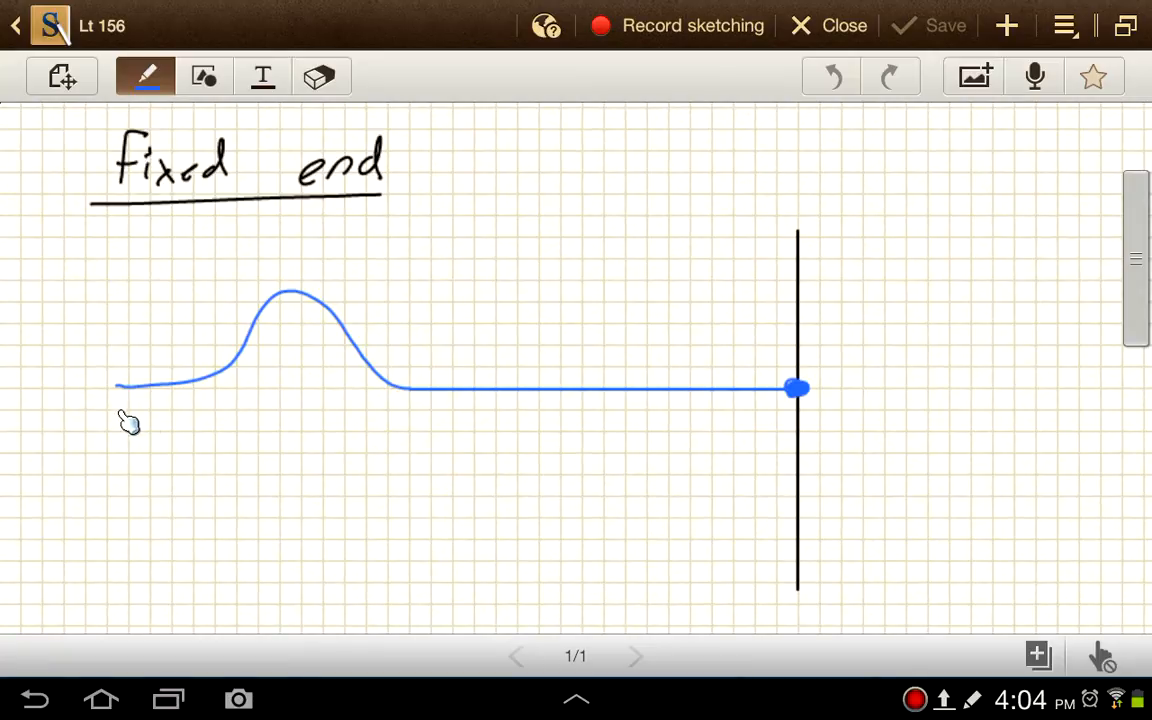
pyautogui.moveTo(673, 390)
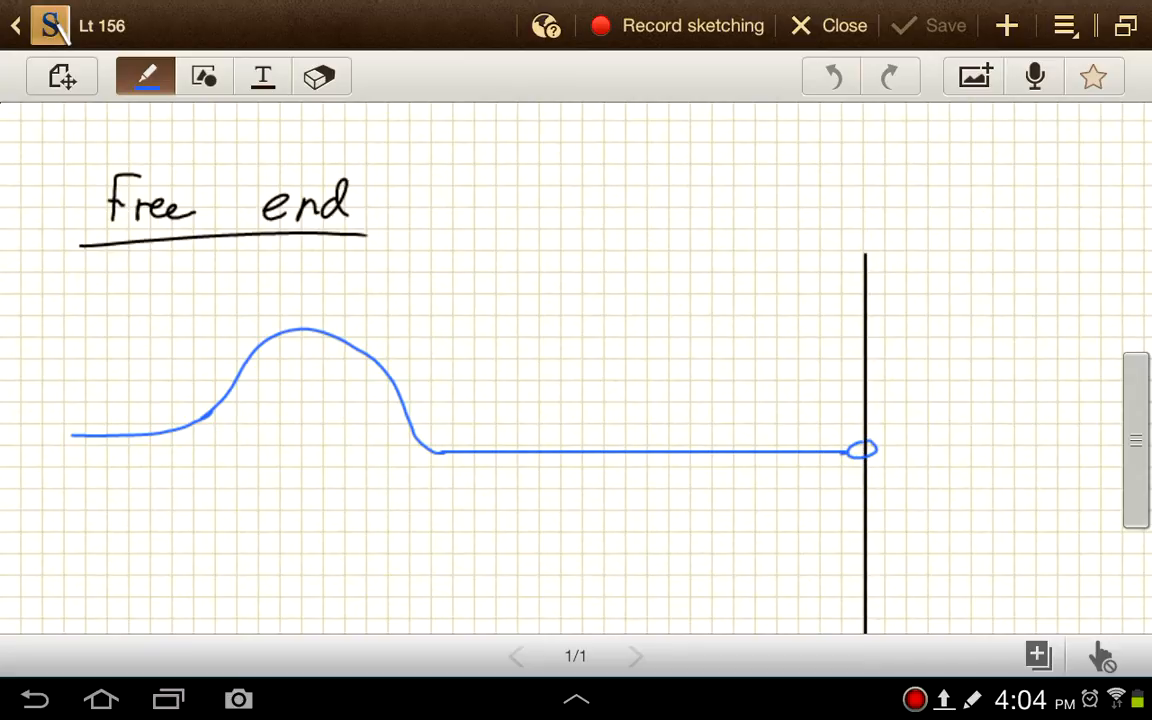
pyautogui.moveTo(872, 235)
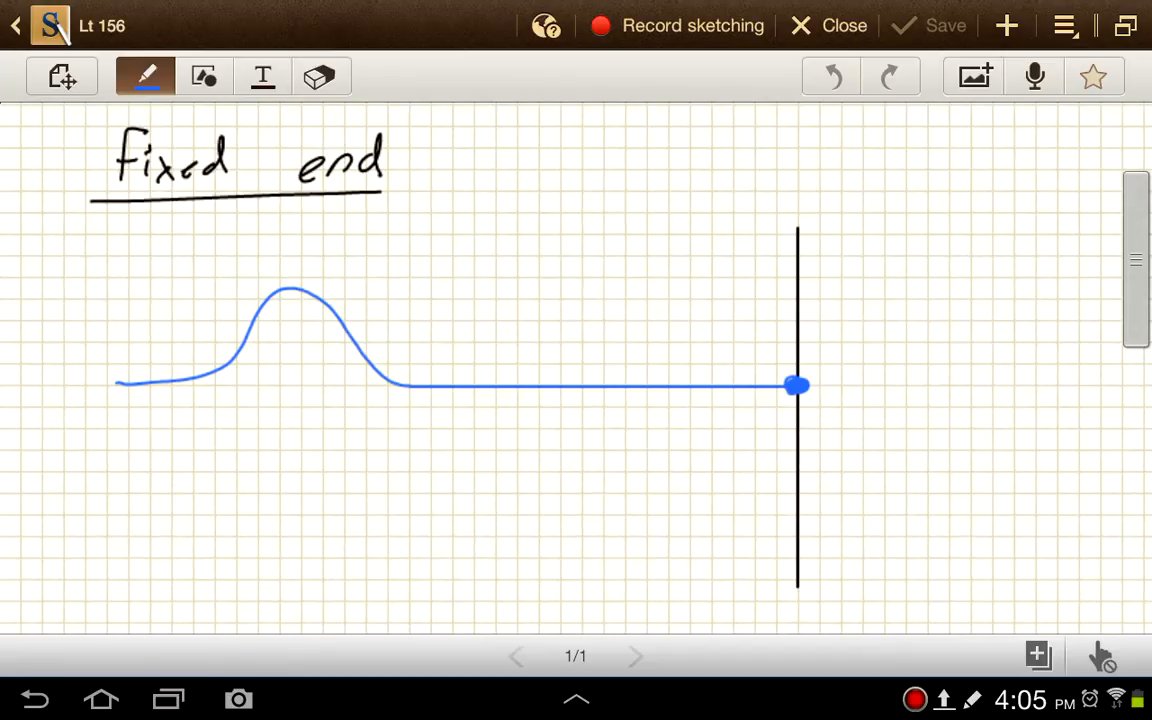
pyautogui.click(145, 76)
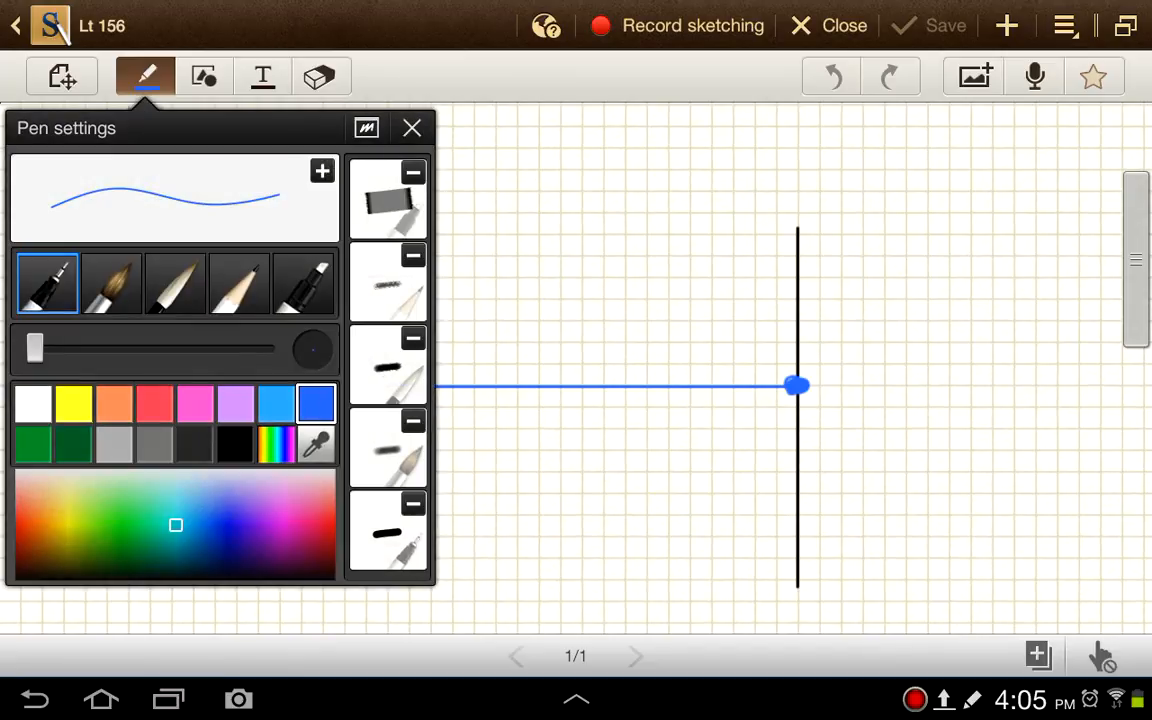
pyautogui.click(113, 402)
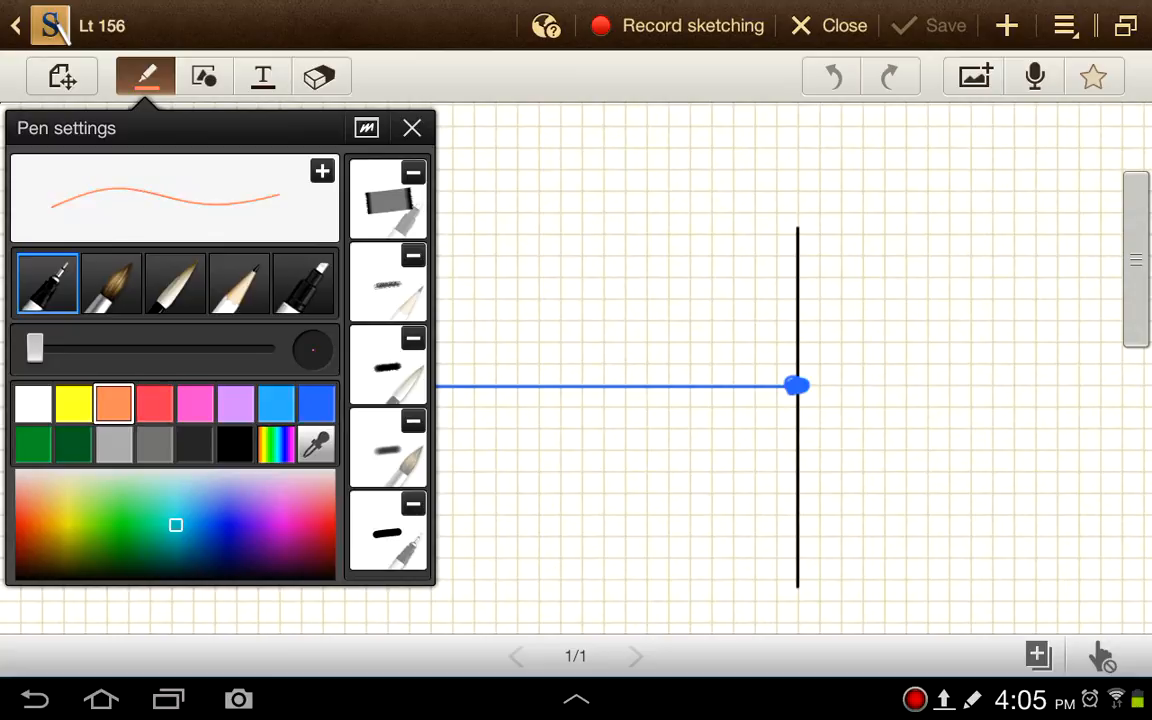
pyautogui.click(411, 128)
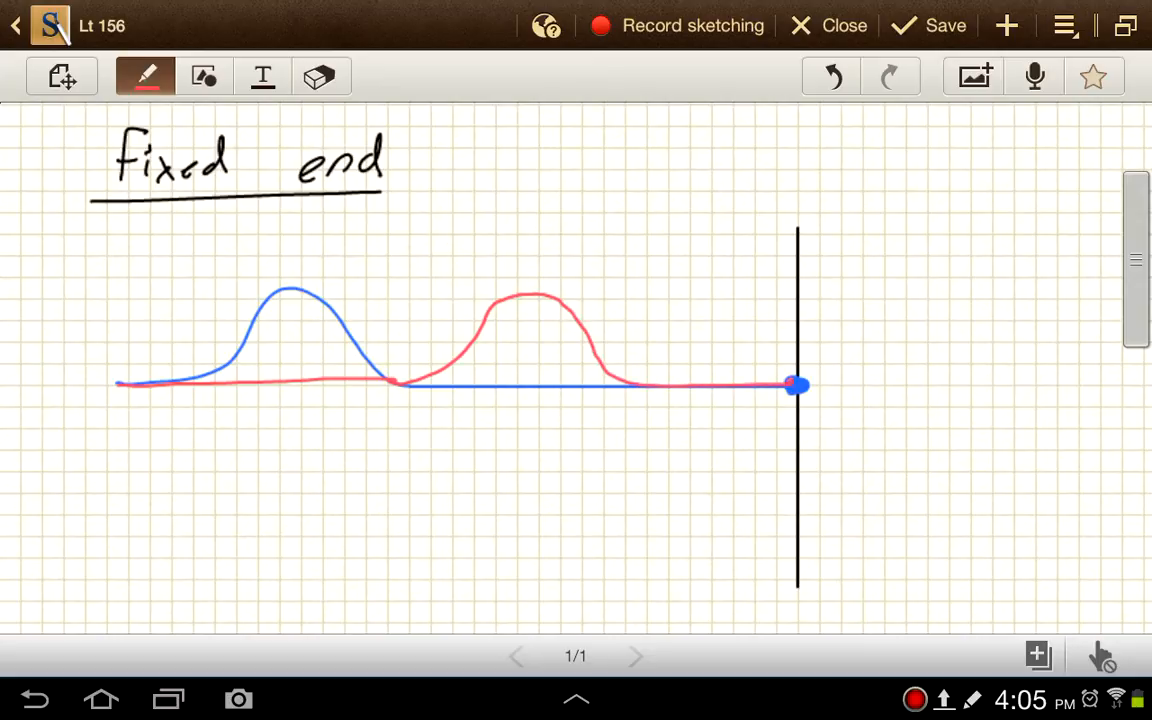
pyautogui.click(145, 76)
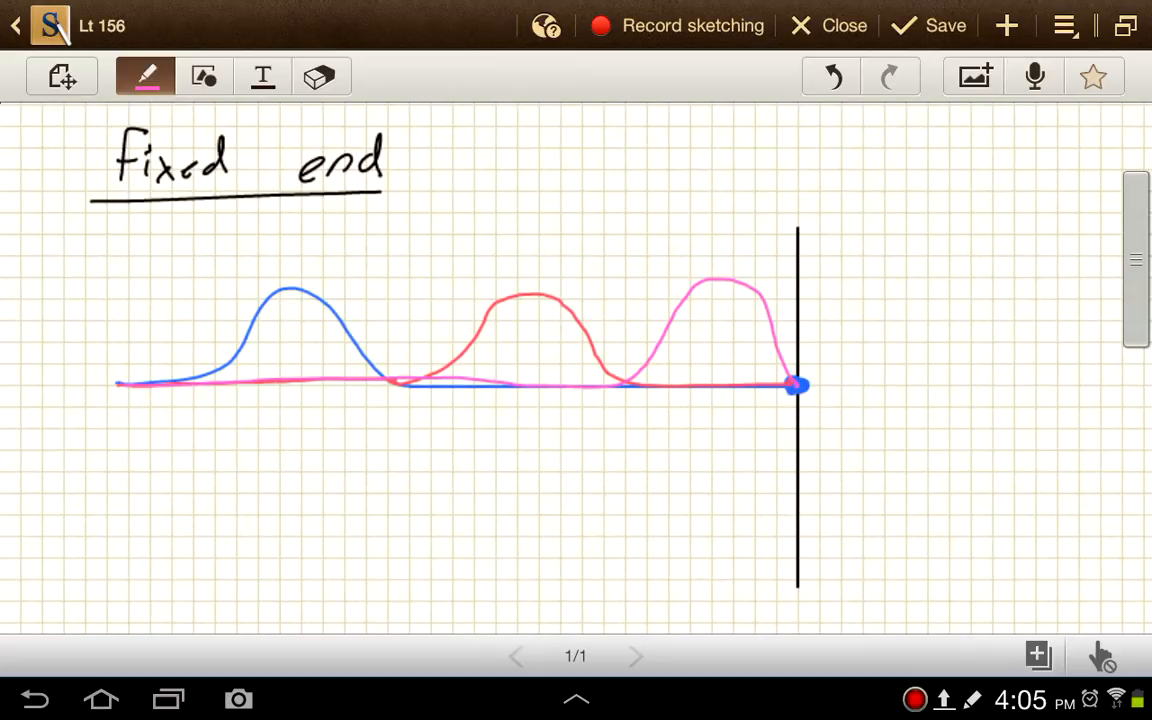
pyautogui.moveTo(782, 372)
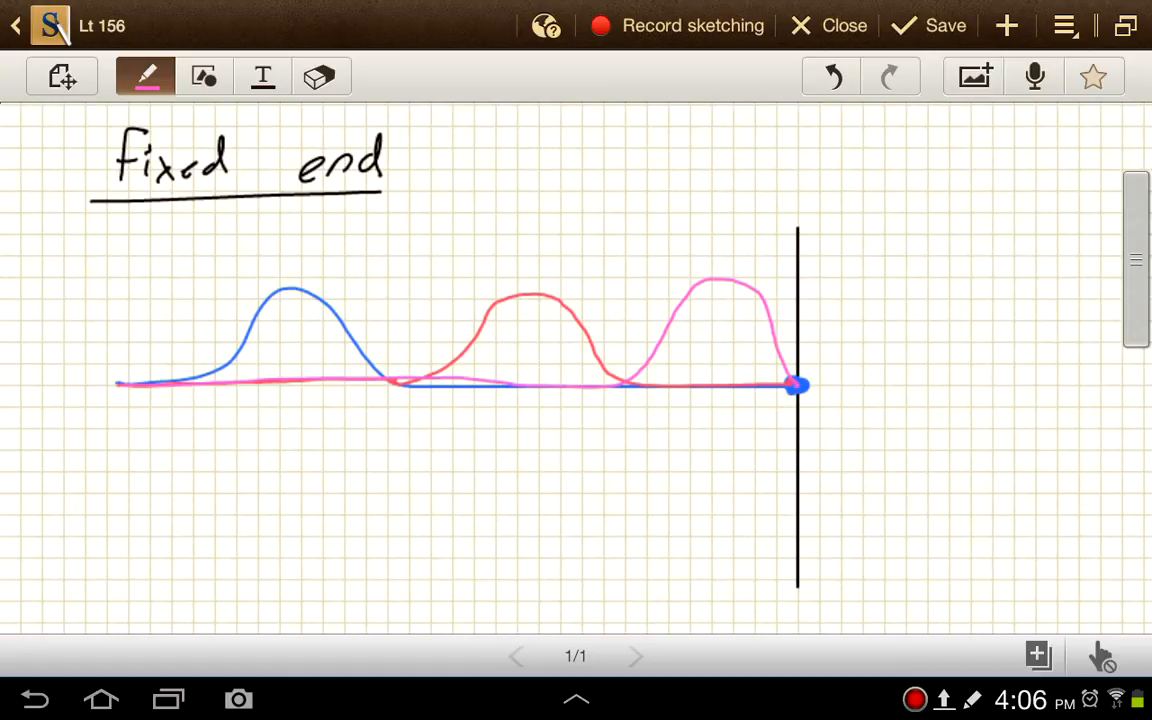
pyautogui.moveTo(813, 363)
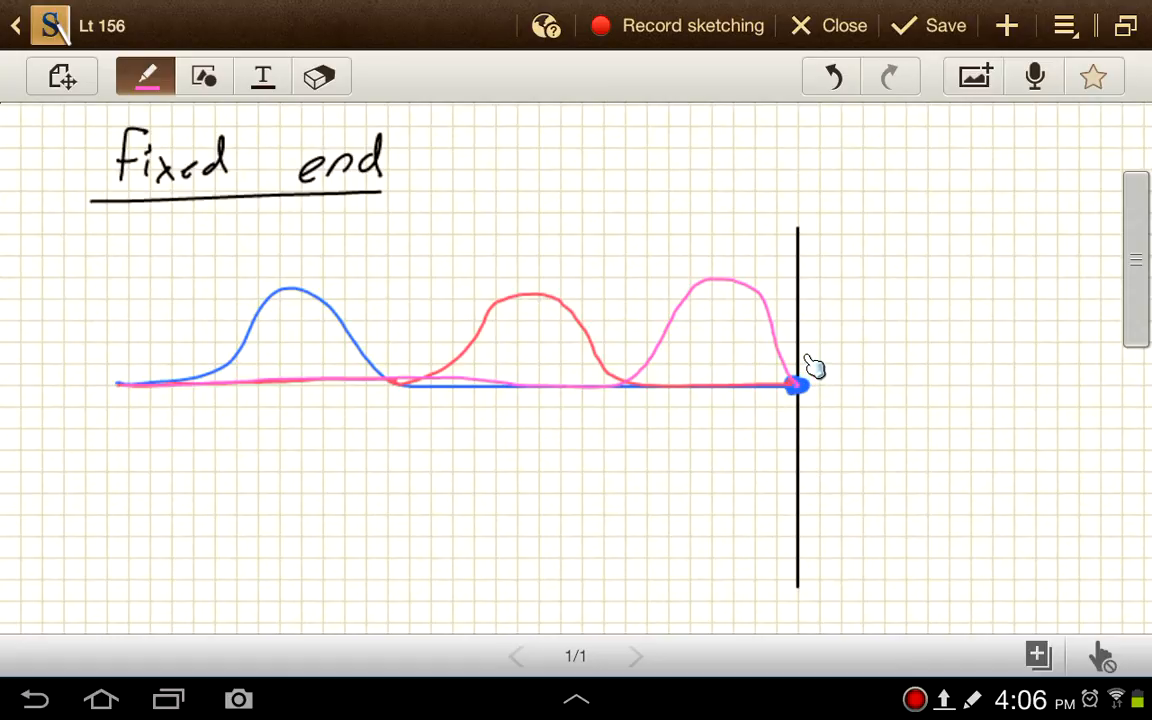
pyautogui.moveTo(800, 388)
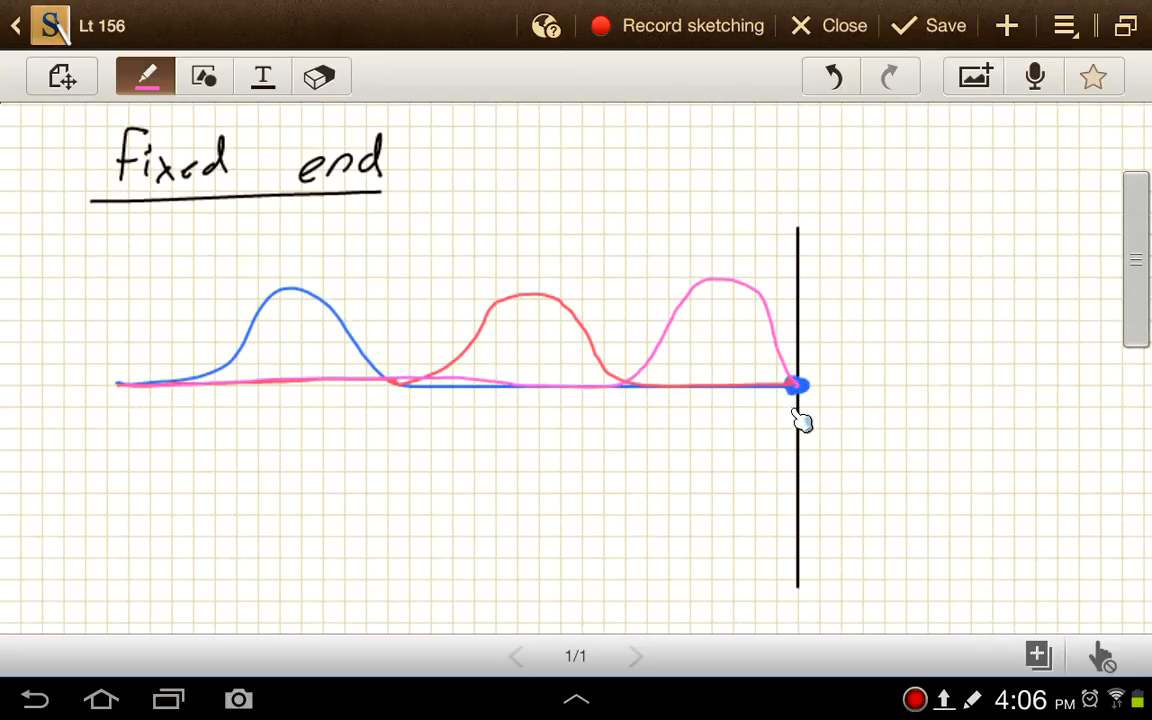
pyautogui.moveTo(797, 388)
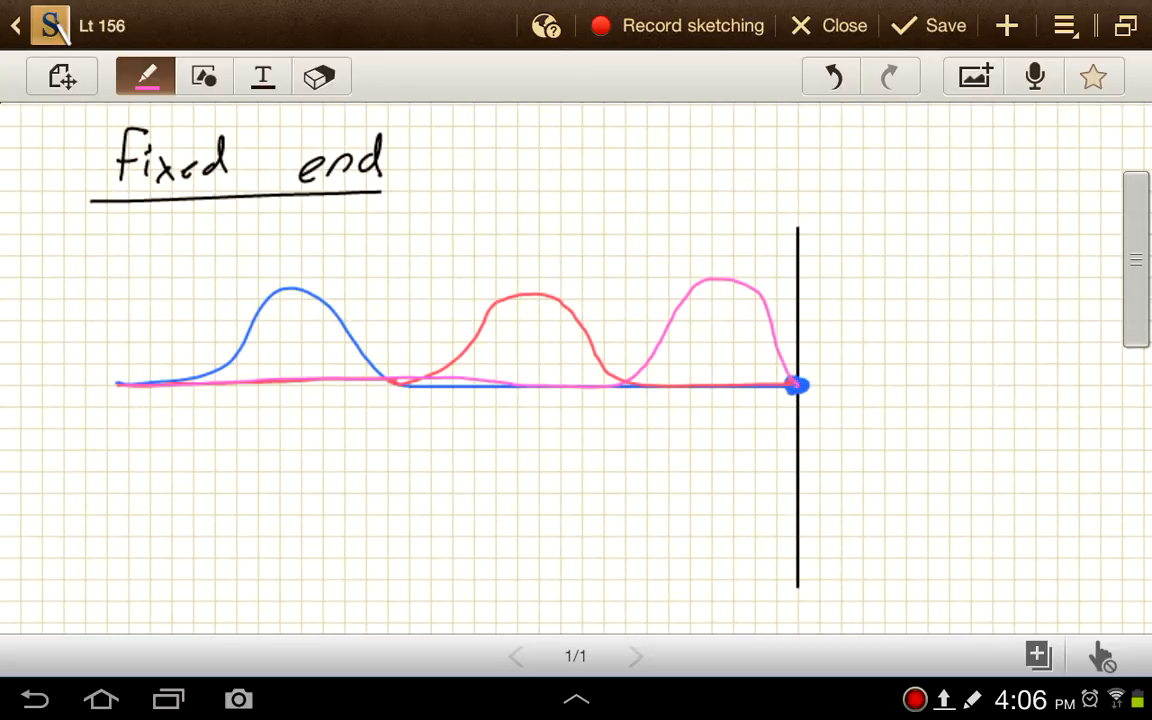
# Switch the pen ink to green for the inverted reflected pulse.
pyautogui.click(145, 76)
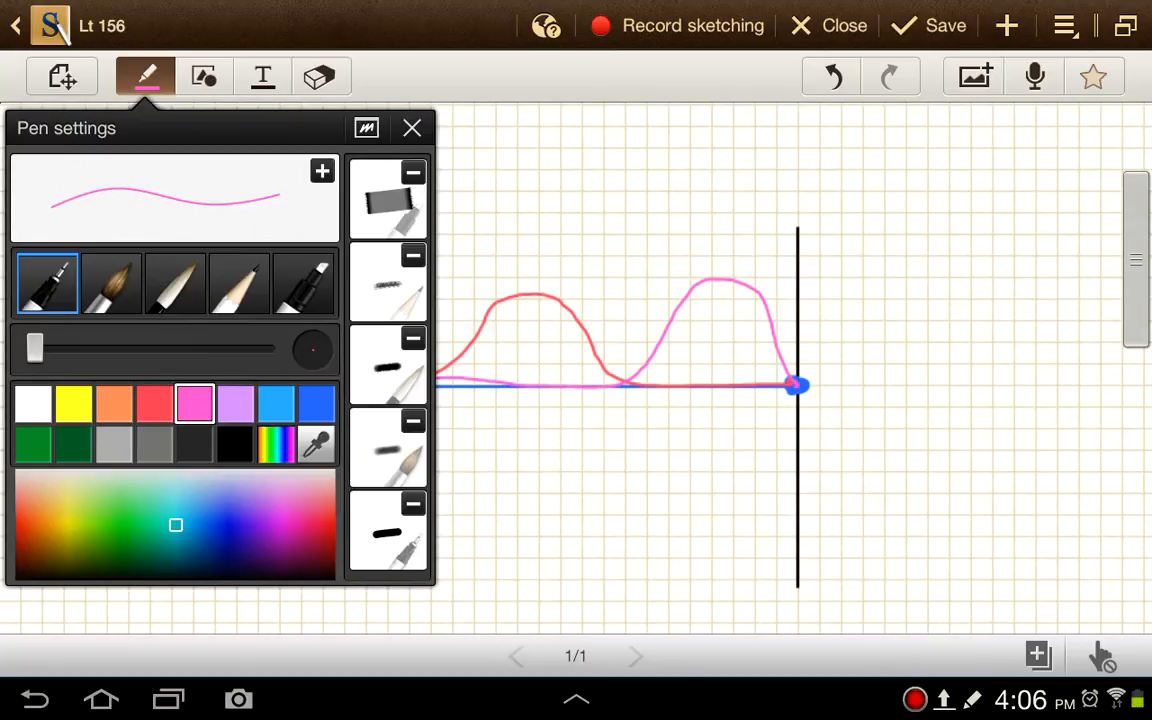
pyautogui.click(32, 443)
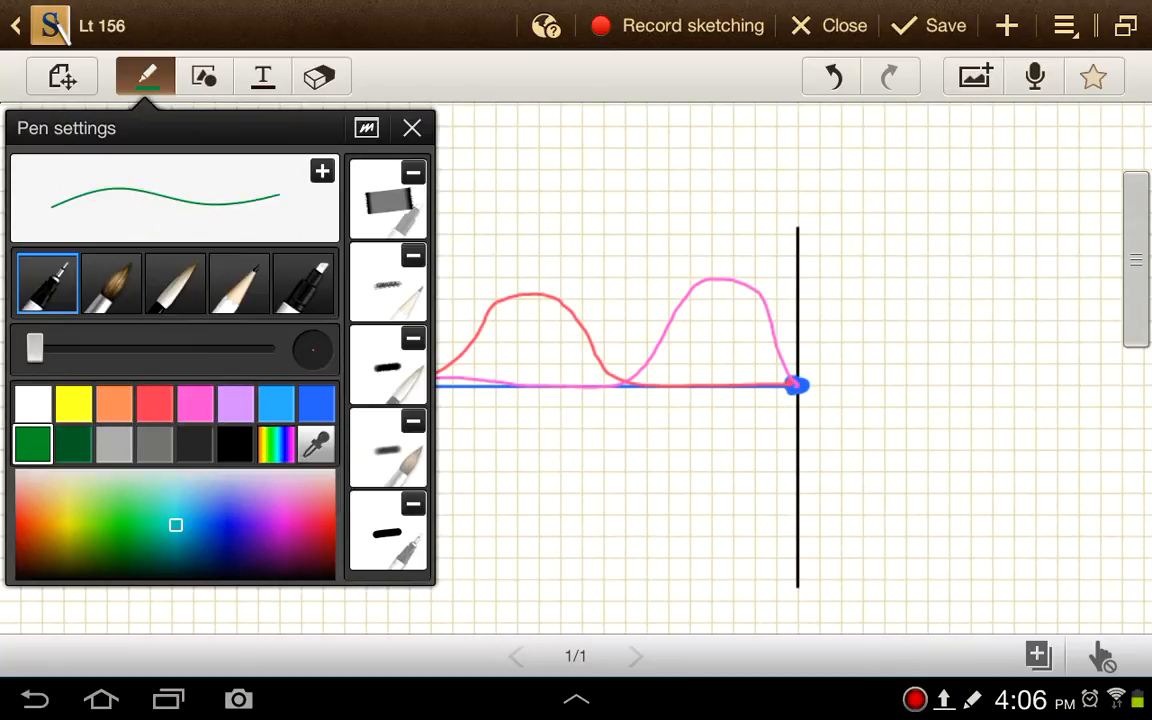
pyautogui.click(411, 128)
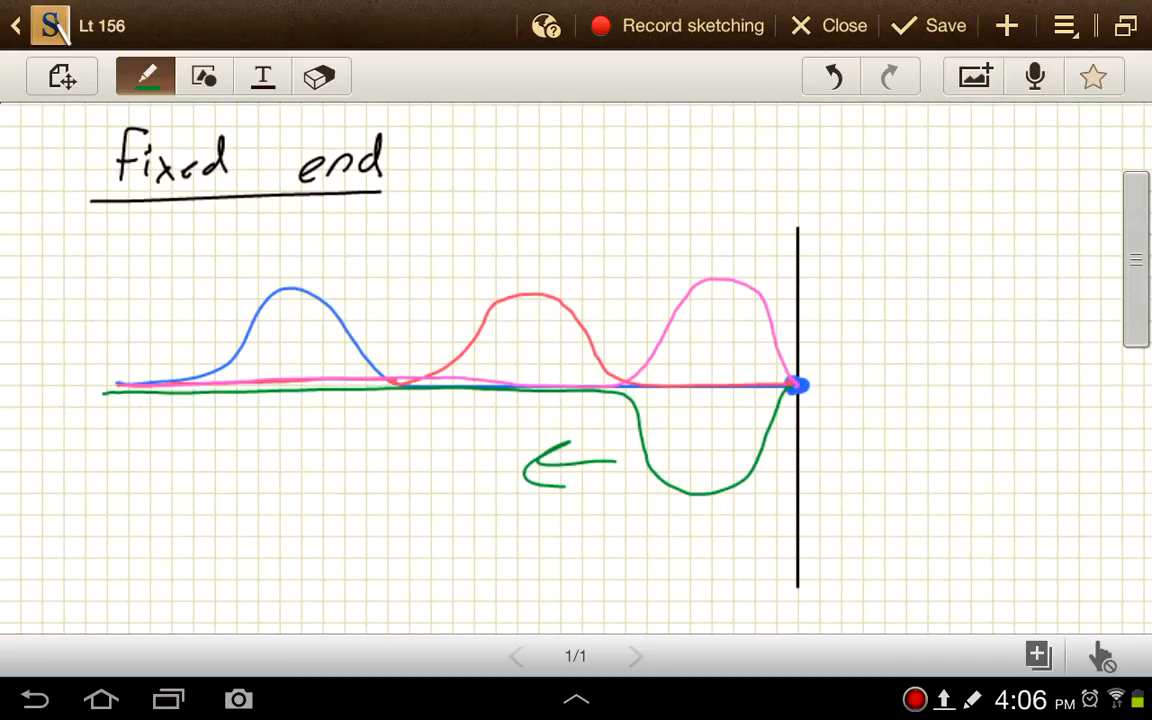
pyautogui.moveTo(763, 458)
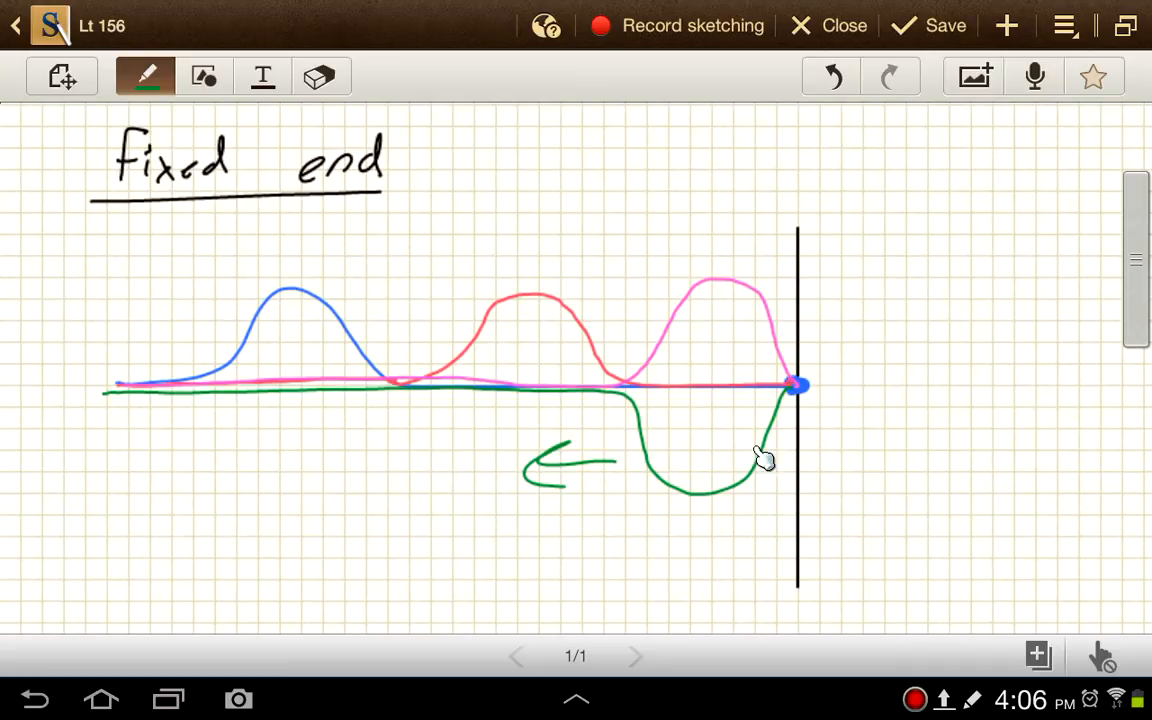
pyautogui.moveTo(760, 458)
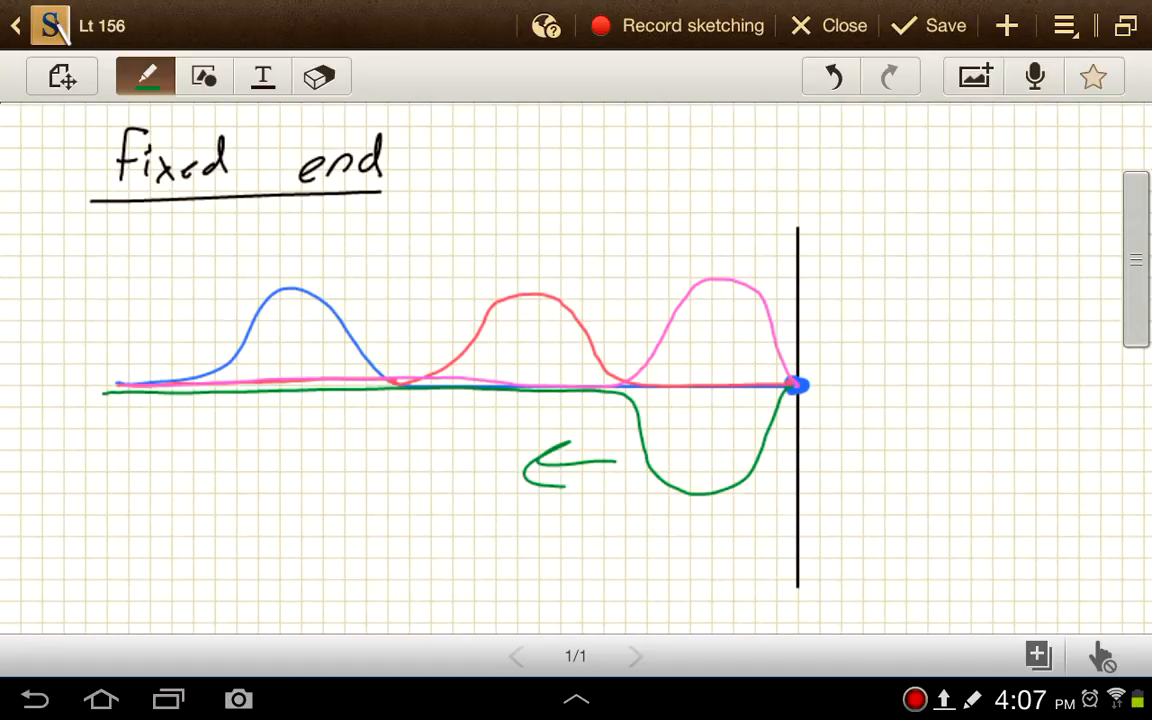
pyautogui.moveTo(793, 358)
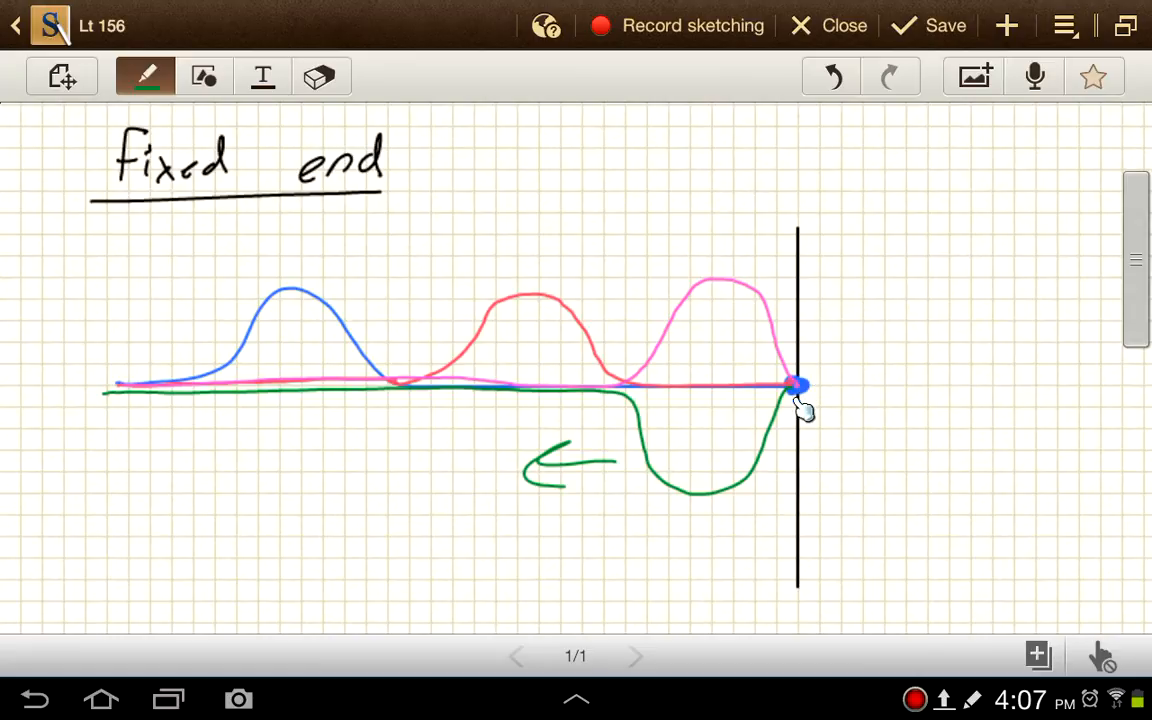
pyautogui.moveTo(770, 470)
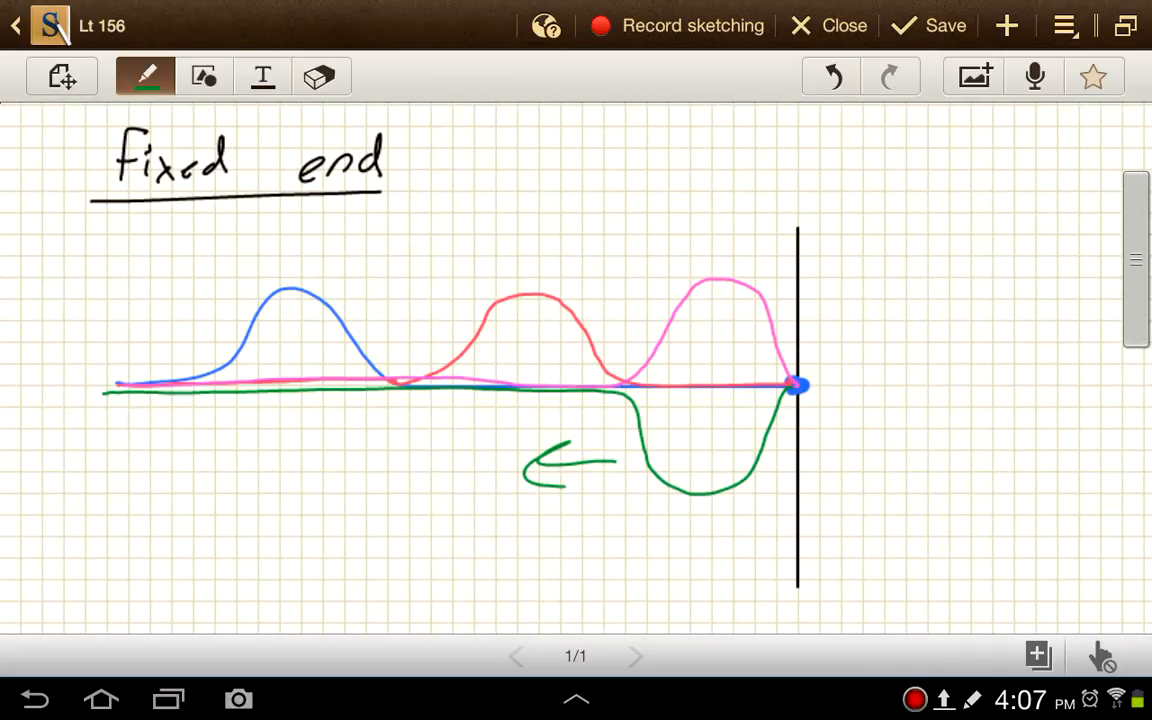
# Handwrite the green label 'reflected wave – inverted' below the fixed-end diagram.
pyautogui.moveTo(95, 545); pyautogui.dragTo(115, 515)
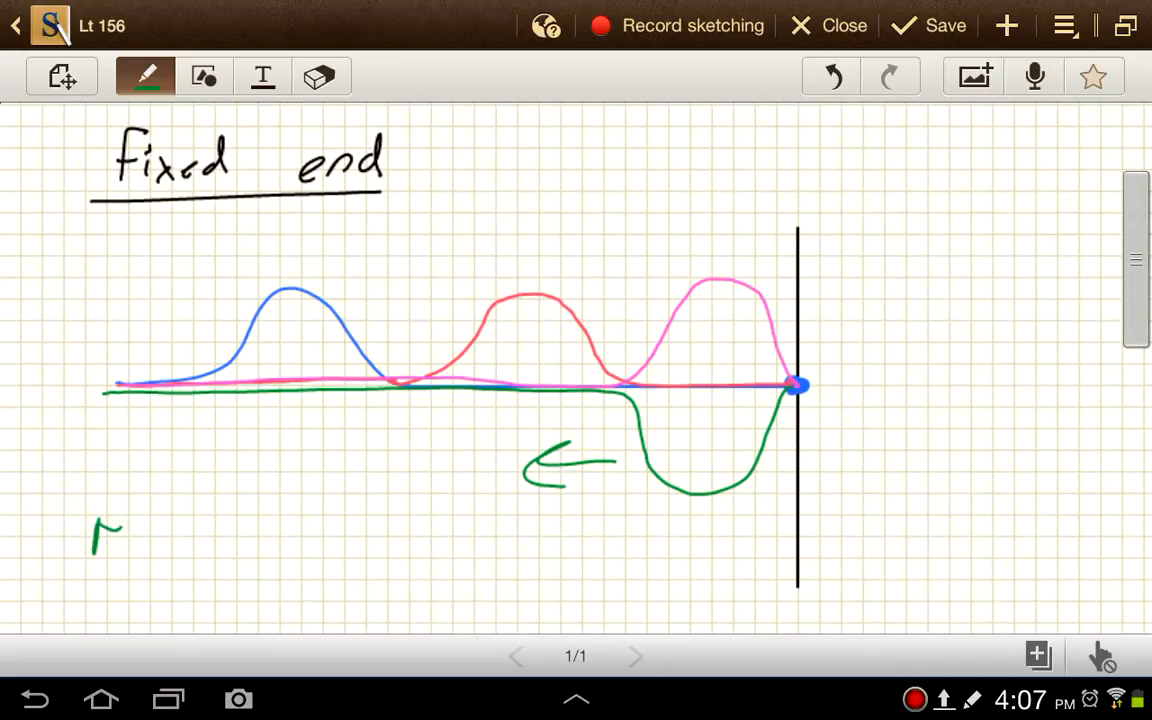
pyautogui.moveTo(100, 530); pyautogui.dragTo(240, 535)
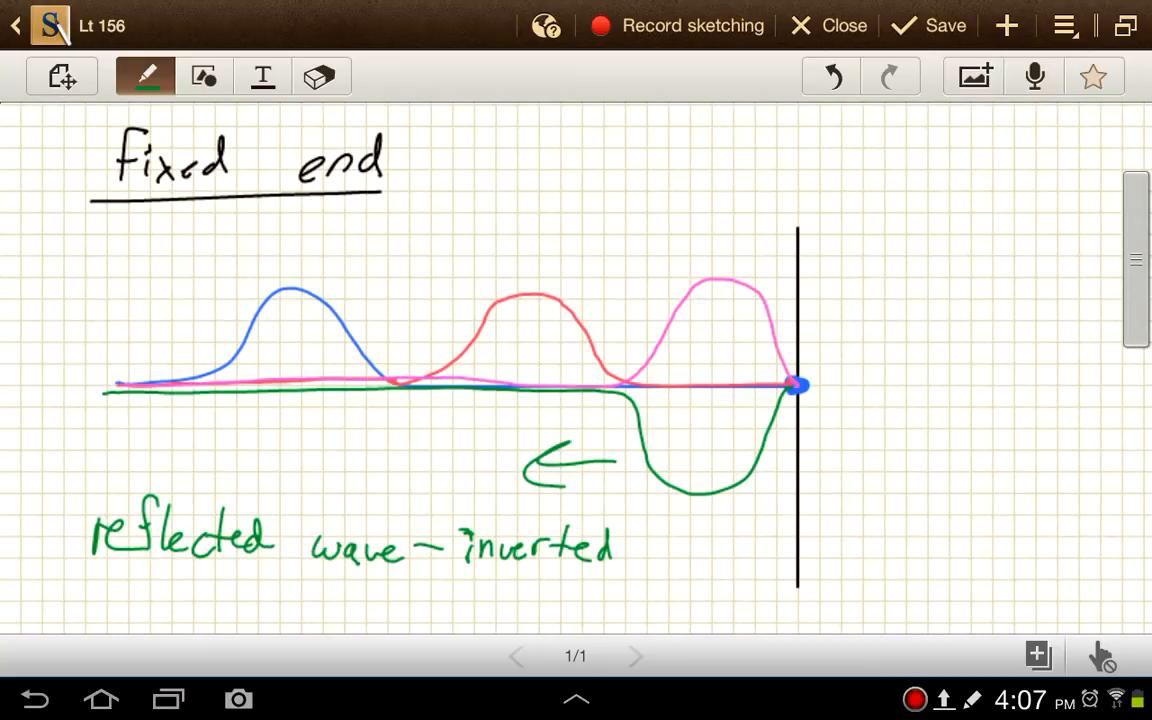
# Scroll down to the Free end diagram and switch the pen to lilac ink.
pyautogui.scroll(-3)
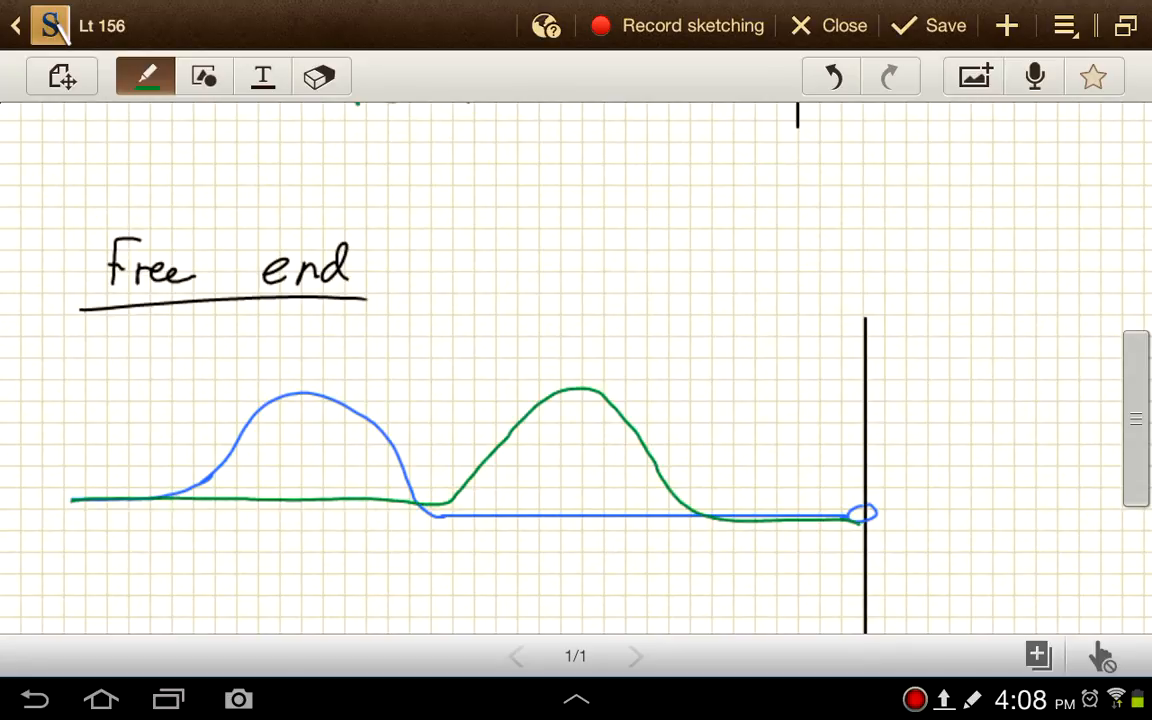
pyautogui.click(145, 76)
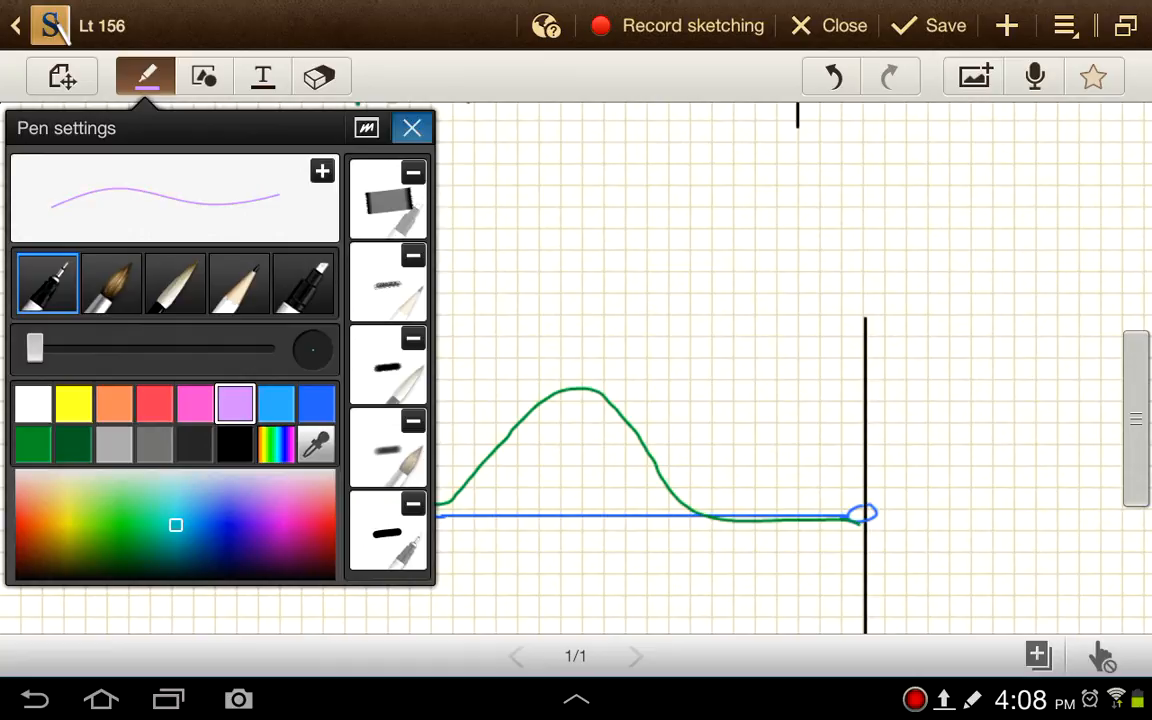
pyautogui.click(412, 128)
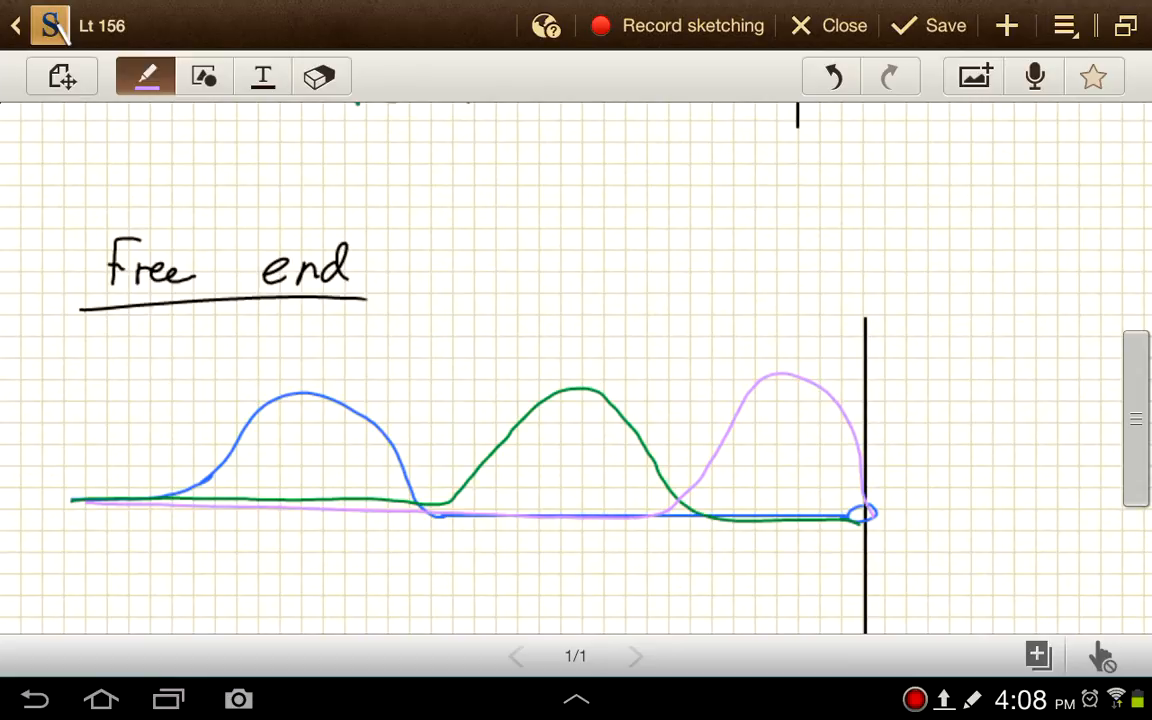
# Switch to pink ink and draw the string end rising up the wall.
pyautogui.click(145, 76)
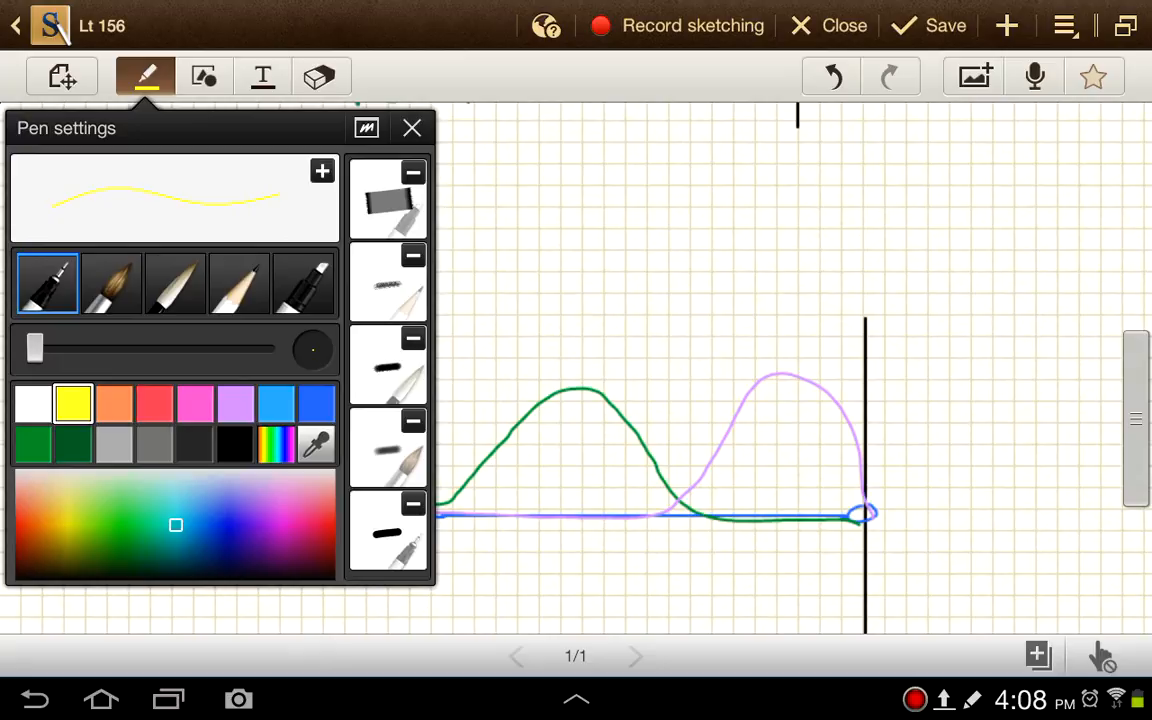
pyautogui.click(412, 127)
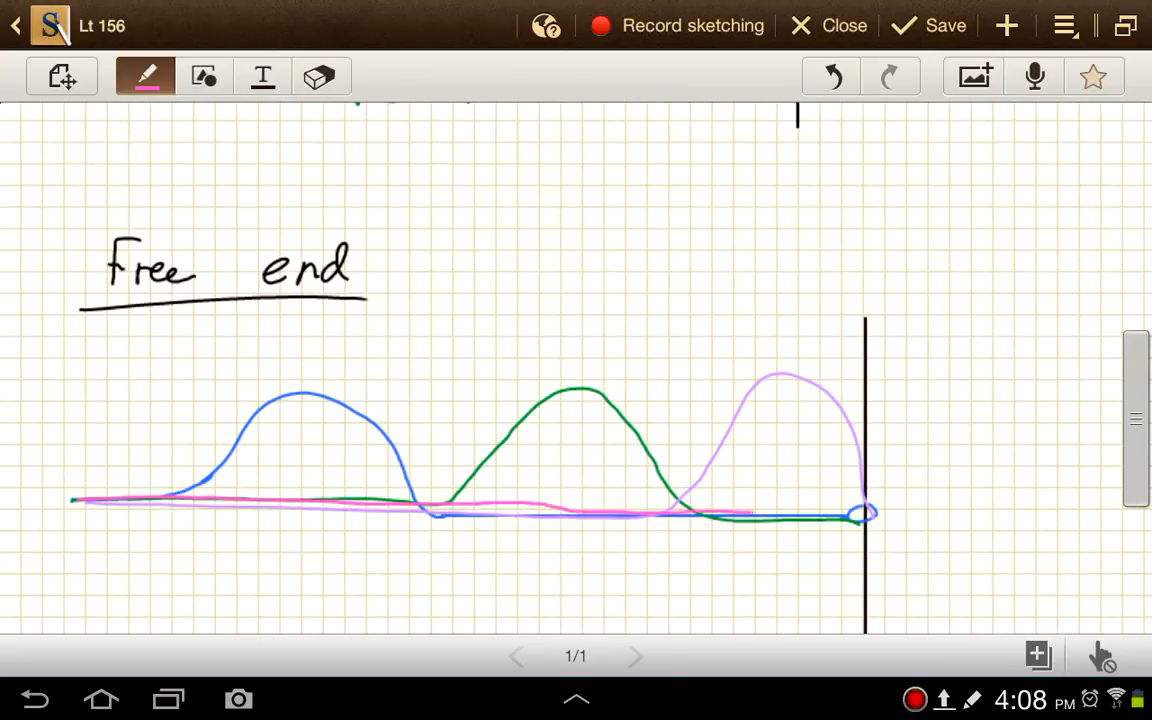
pyautogui.moveTo(755, 513); pyautogui.dragTo(852, 390)
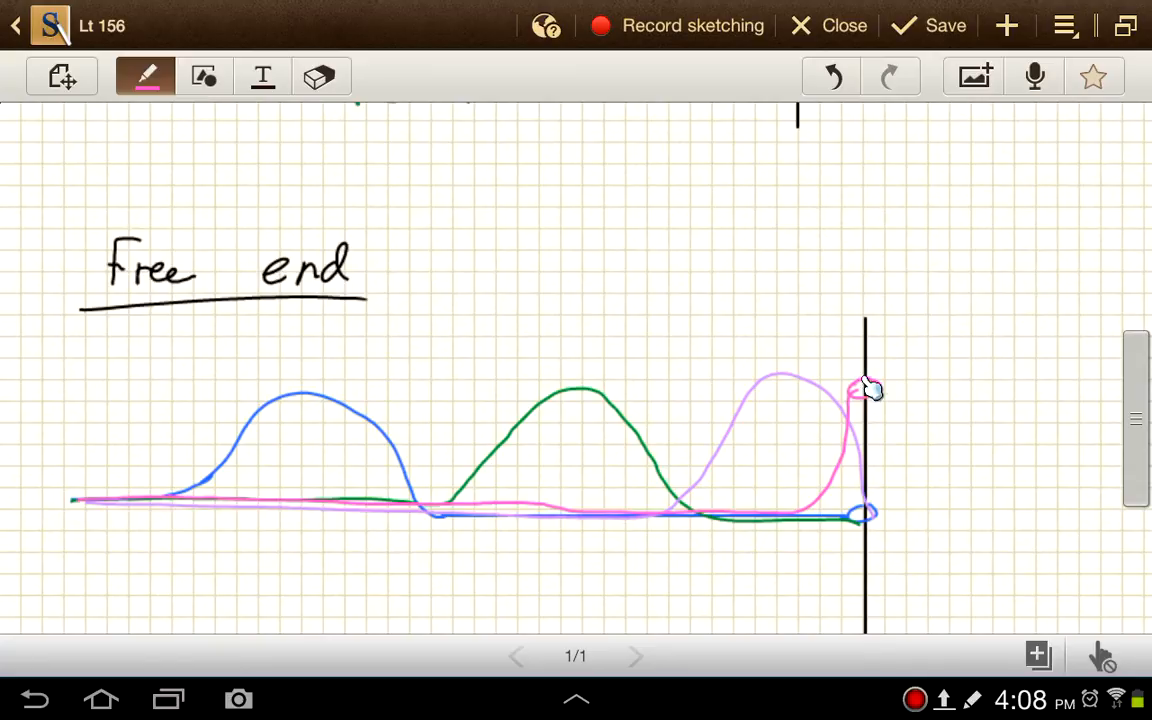
pyautogui.moveTo(860, 400); pyautogui.dragTo(865, 385)
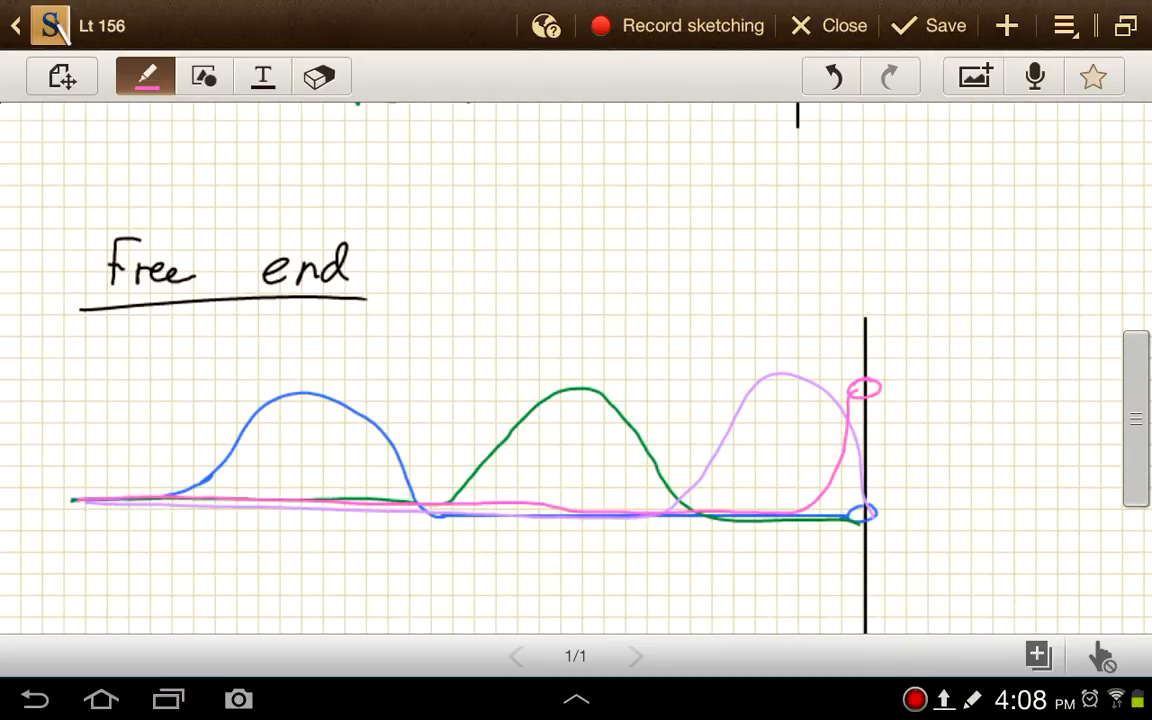
pyautogui.moveTo(895, 311)
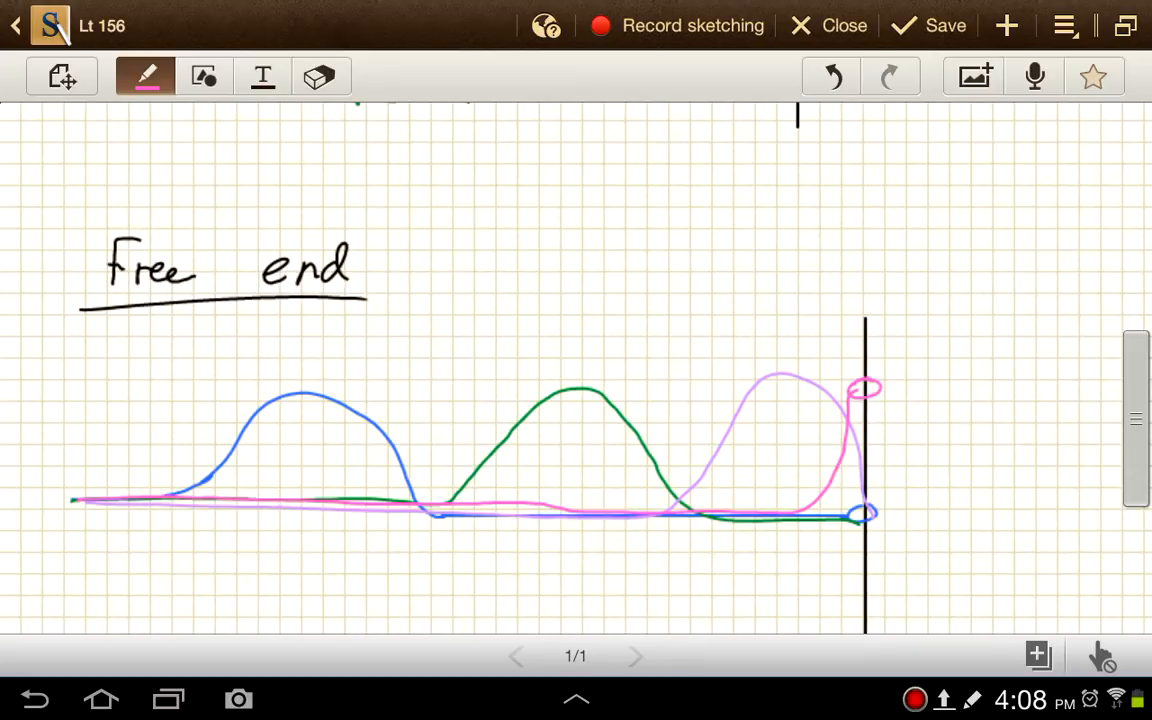
pyautogui.moveTo(835, 425)
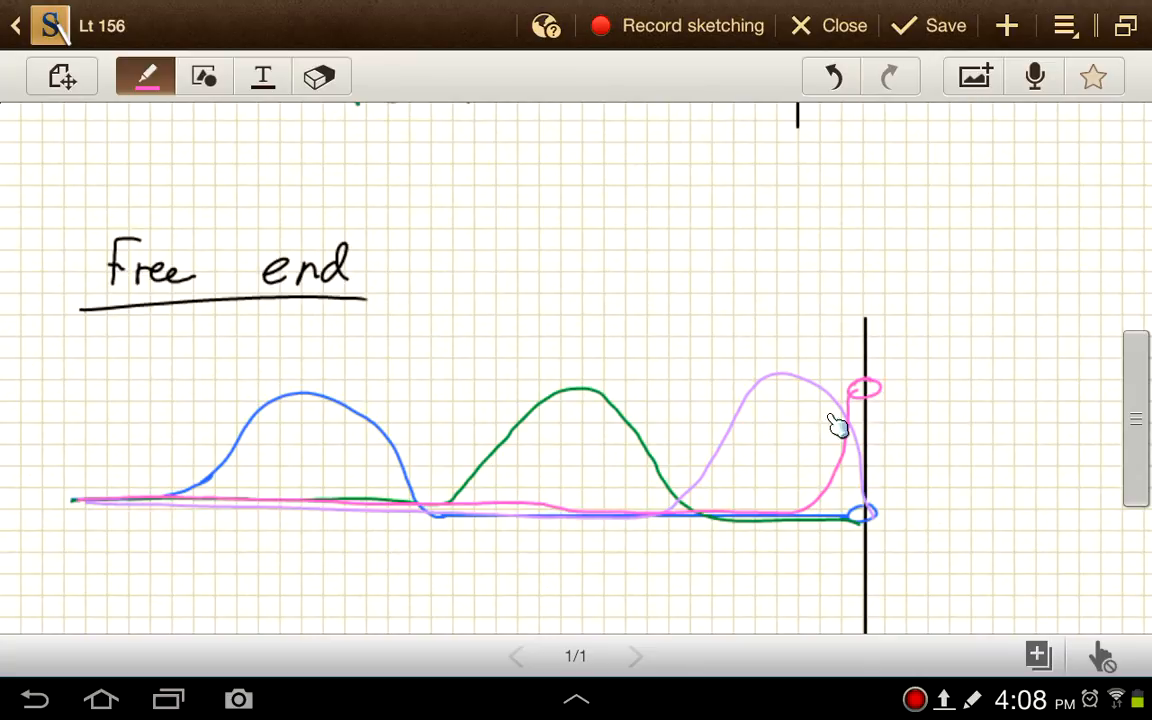
pyautogui.moveTo(845, 405)
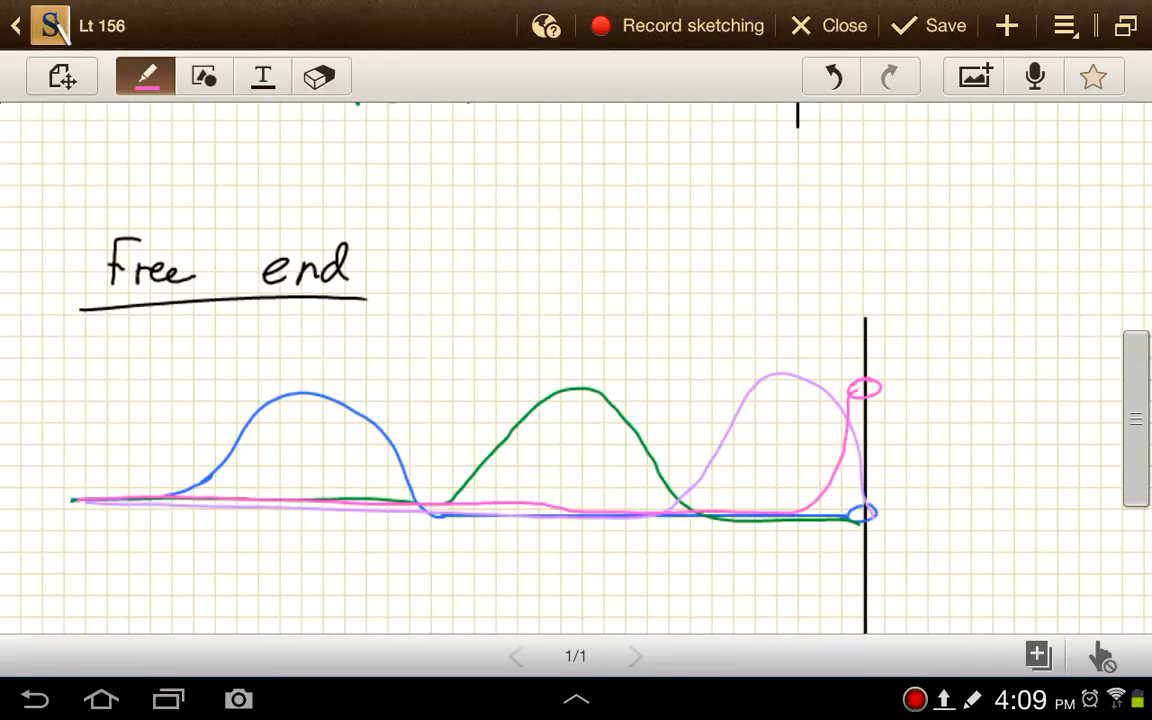
# Switch the pen to orange and draw the upright reflected pulse at the free end.
pyautogui.click(145, 76)
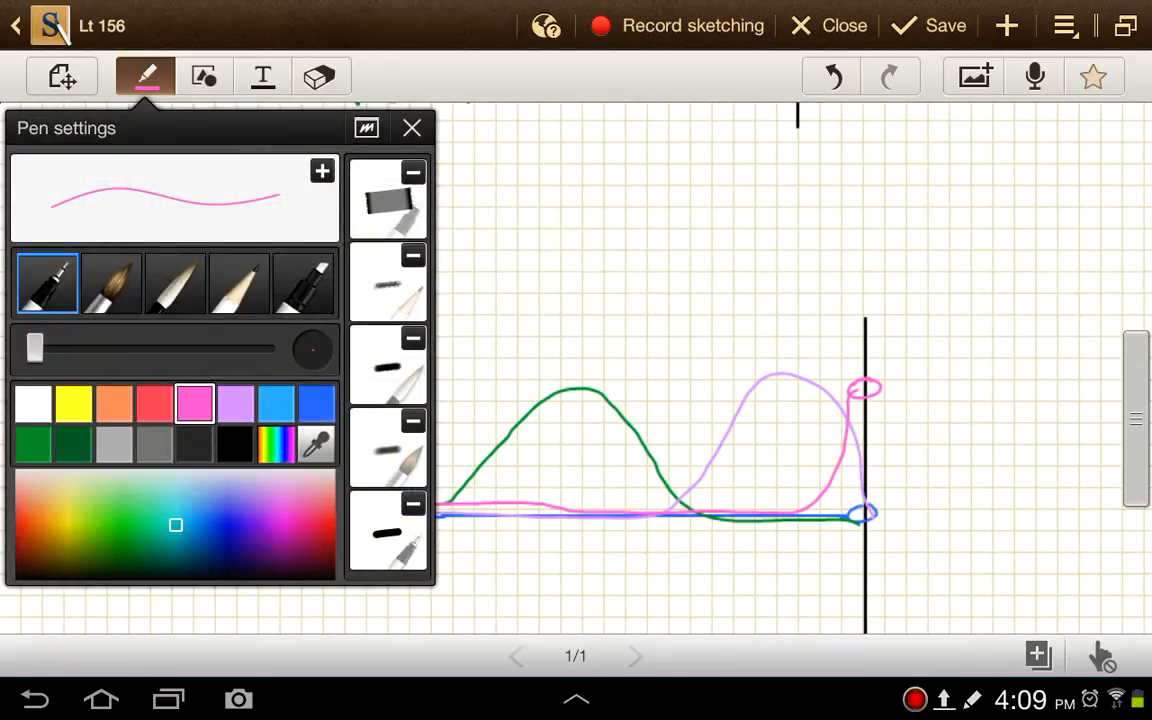
pyautogui.click(234, 444)
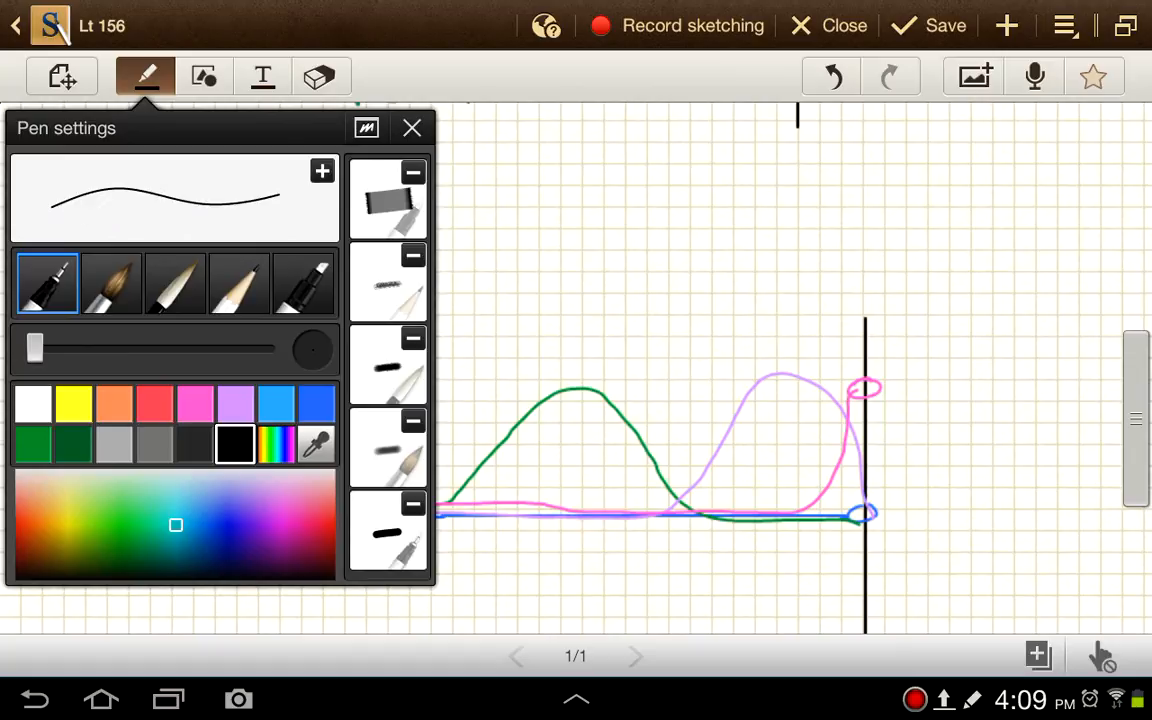
pyautogui.click(412, 128)
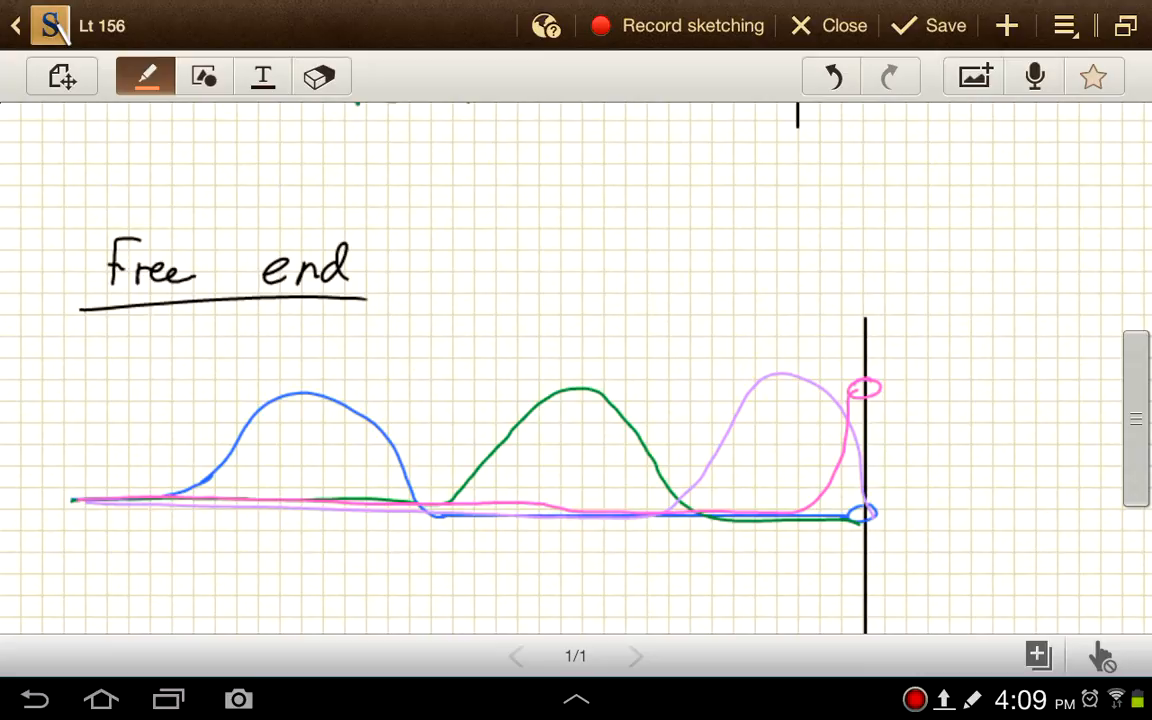
pyautogui.moveTo(668, 405); pyautogui.dragTo(858, 512)
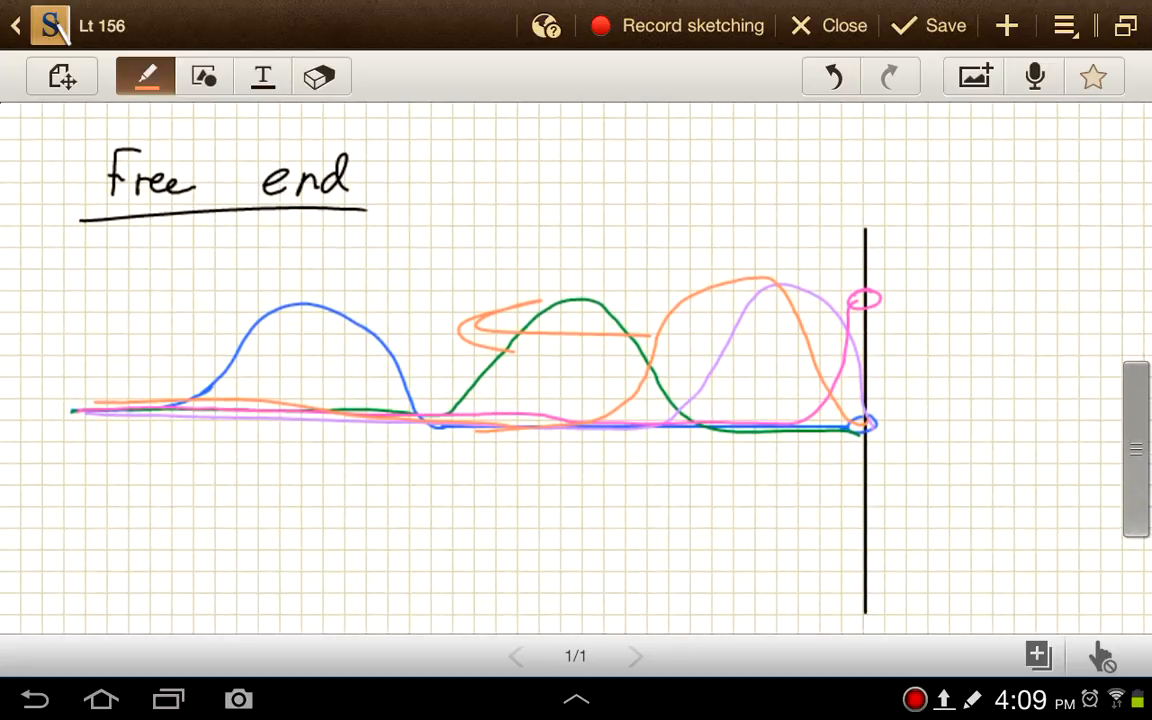
# Handwrite the orange label 'reflected wave – upright' beneath the free-end diagram.
pyautogui.write("ref'")
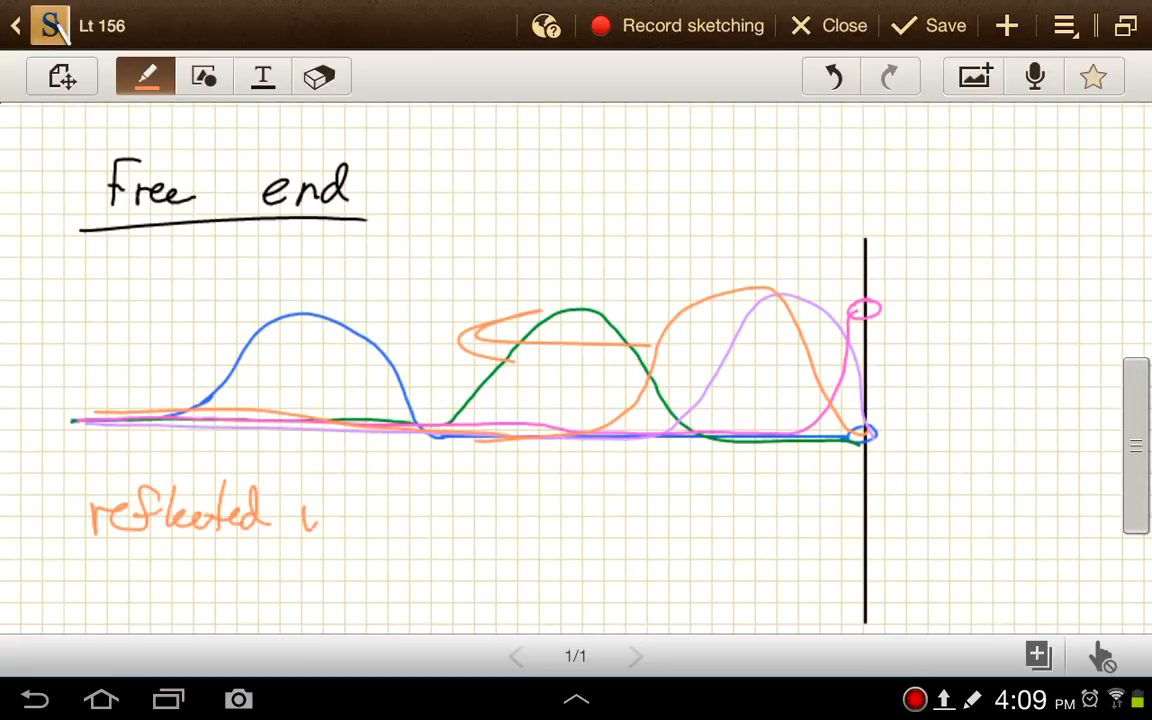
pyautogui.moveTo(310, 515); pyautogui.dragTo(480, 520)
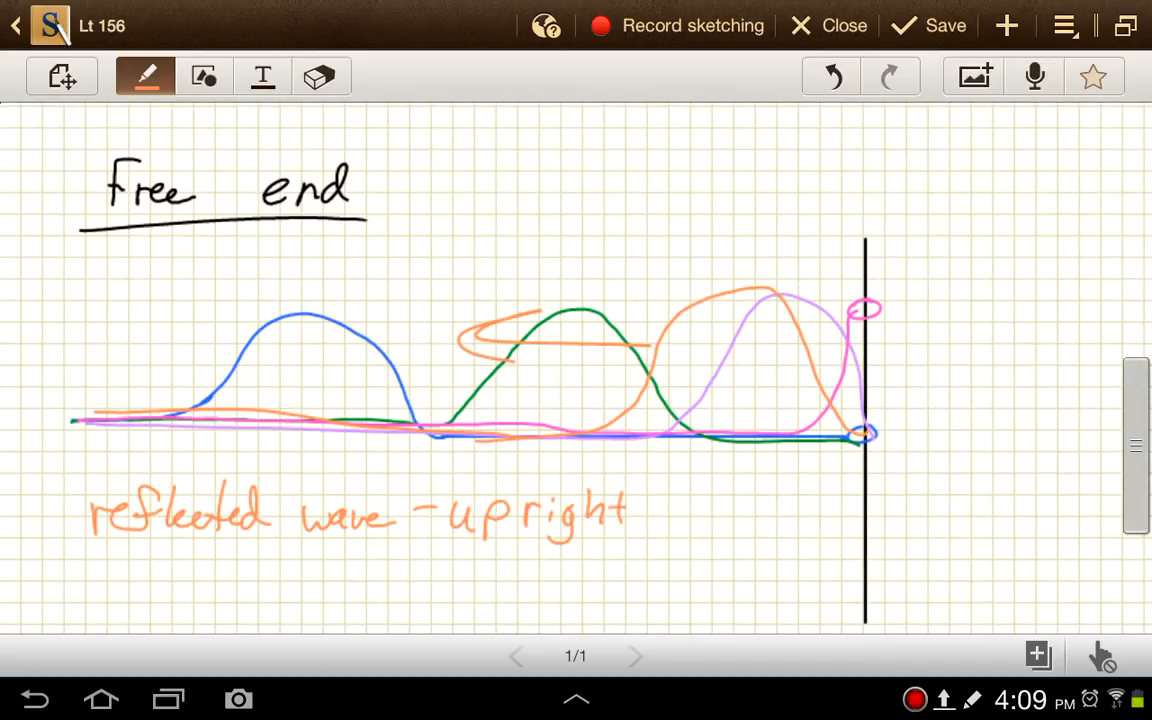
pyautogui.moveTo(455, 575); pyautogui.dragTo(515, 595)
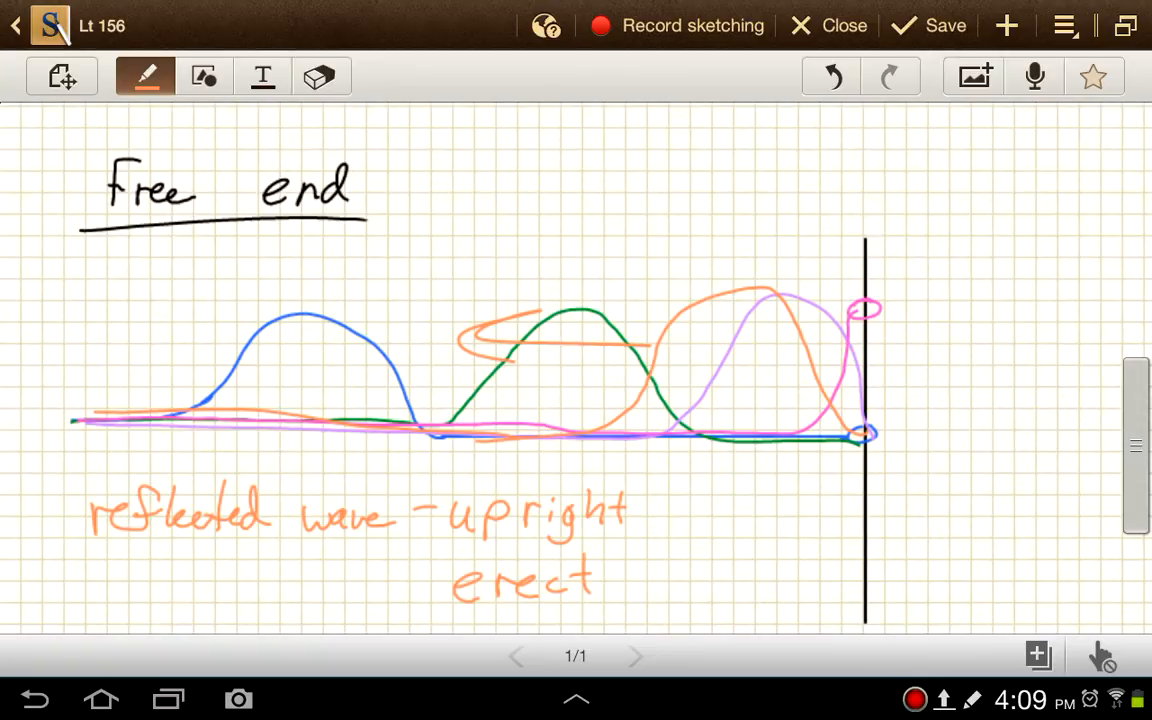
pyautogui.scroll(-3)
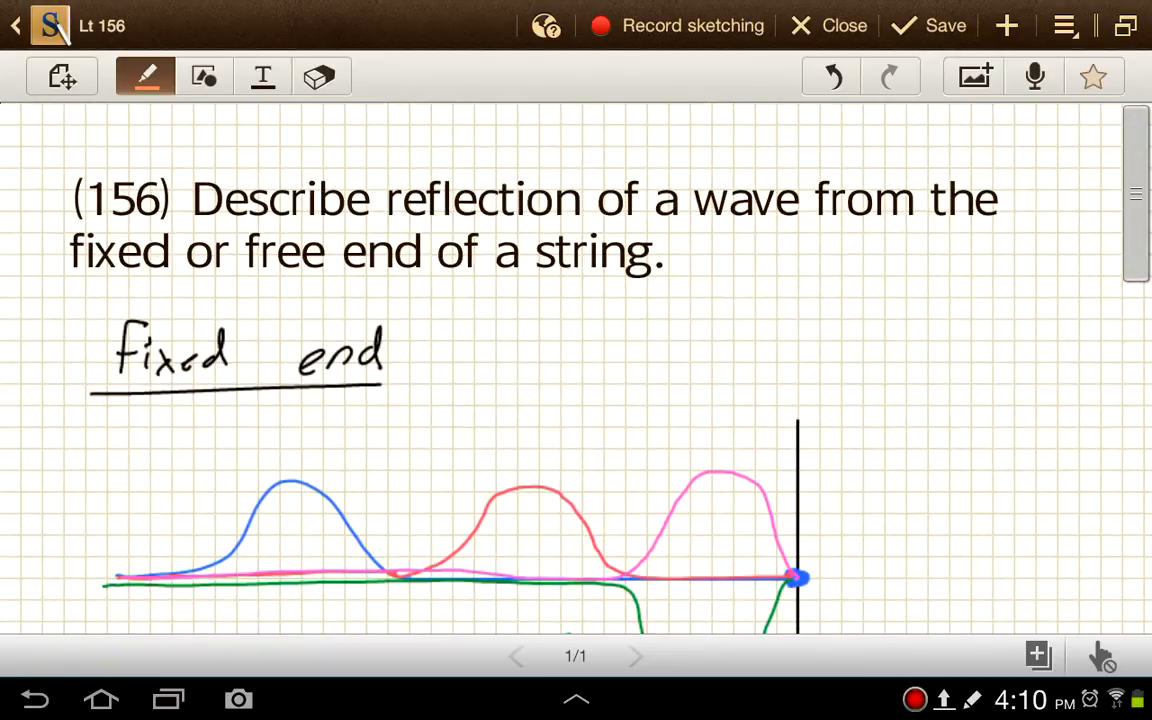